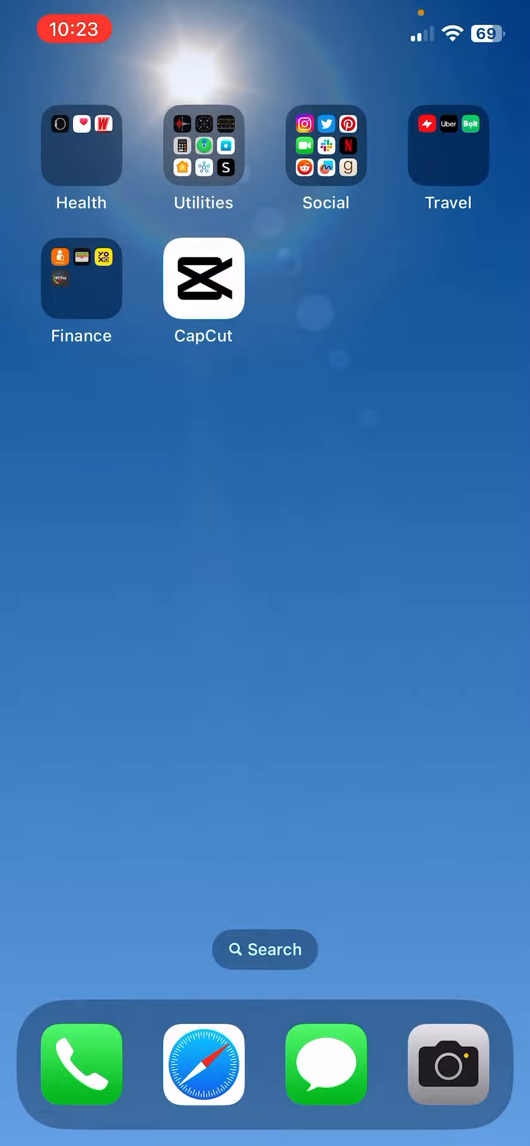
- Launch CapCut and close the open editor to reach the local project list
click(202, 280)
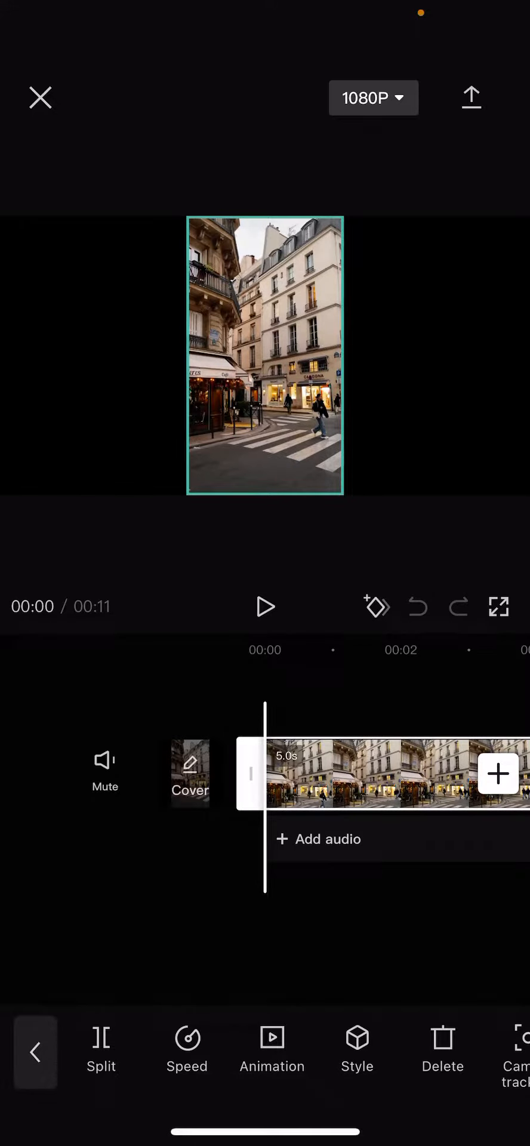
click(40, 98)
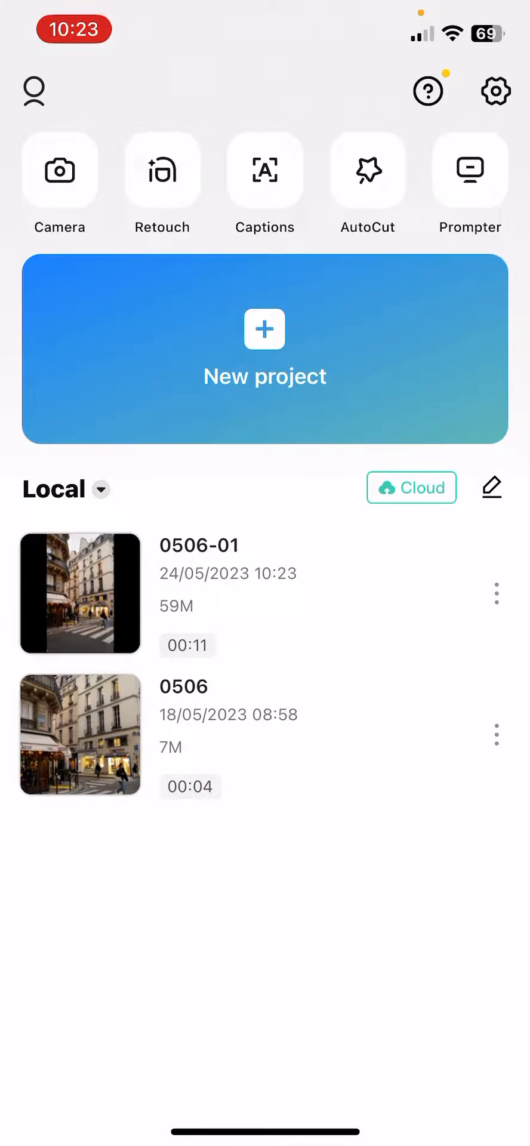
- Open the 11-second Paris street project and scroll the toolbar to pick Adjust, then Fade
click(265, 348)
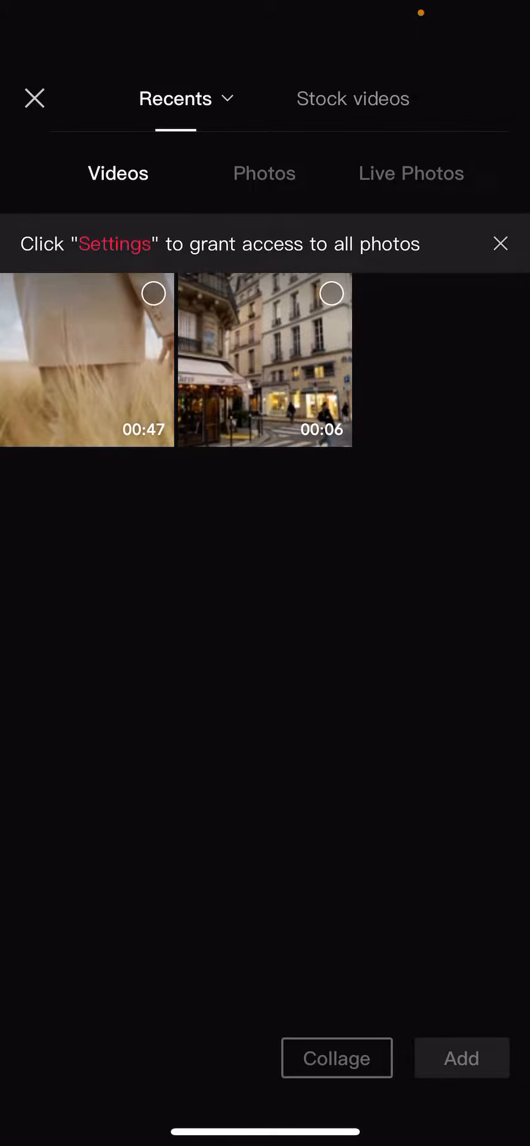
click(35, 97)
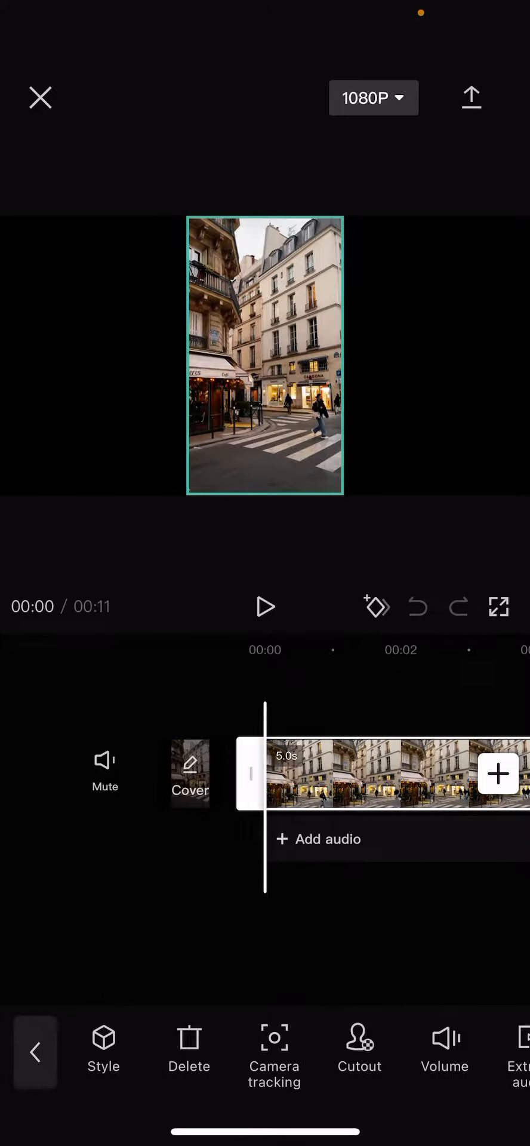
scroll(left, 3)
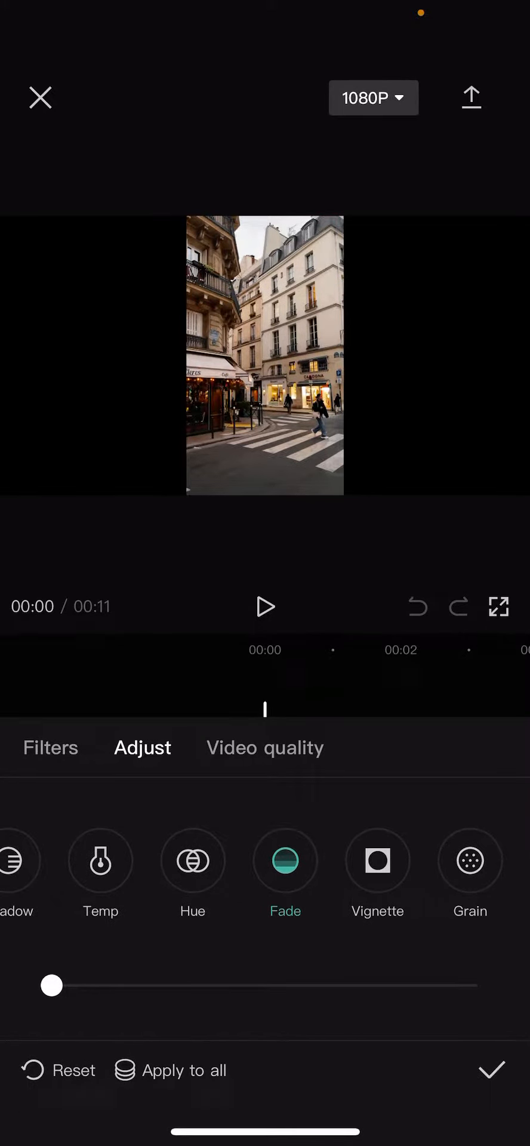
click(51, 984)
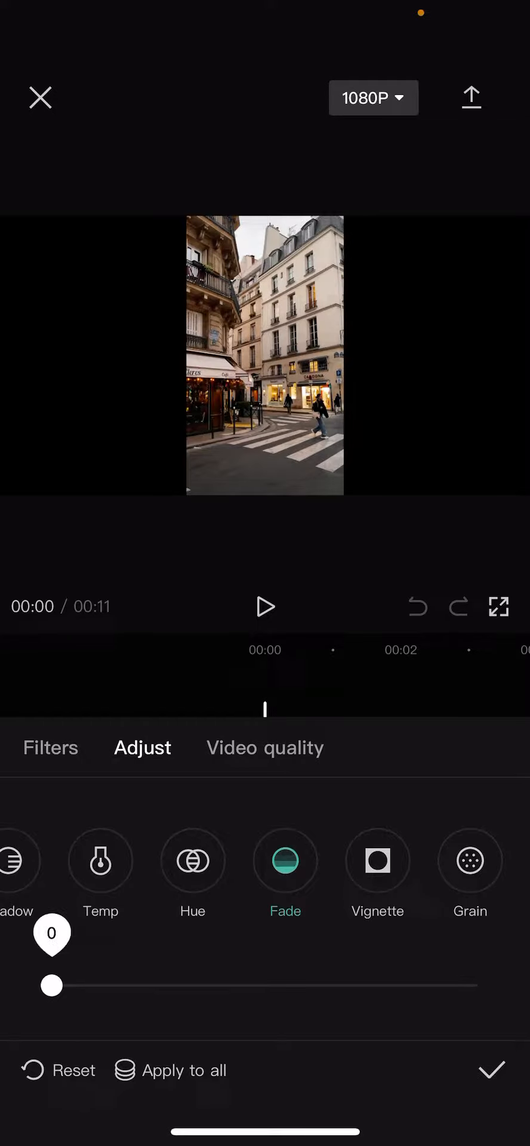
drag(52, 986, 256, 985)
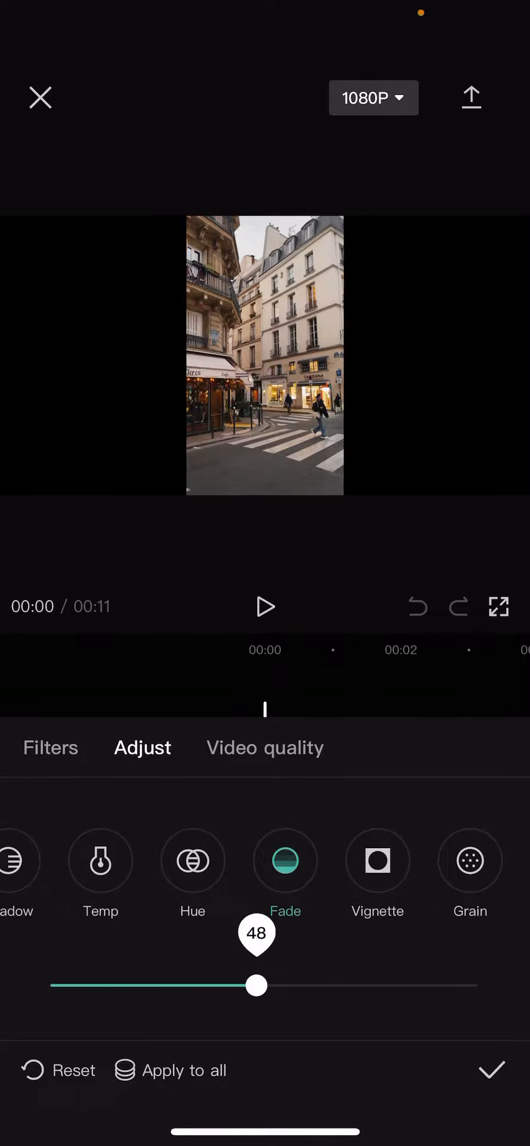
drag(255, 986, 342, 985)
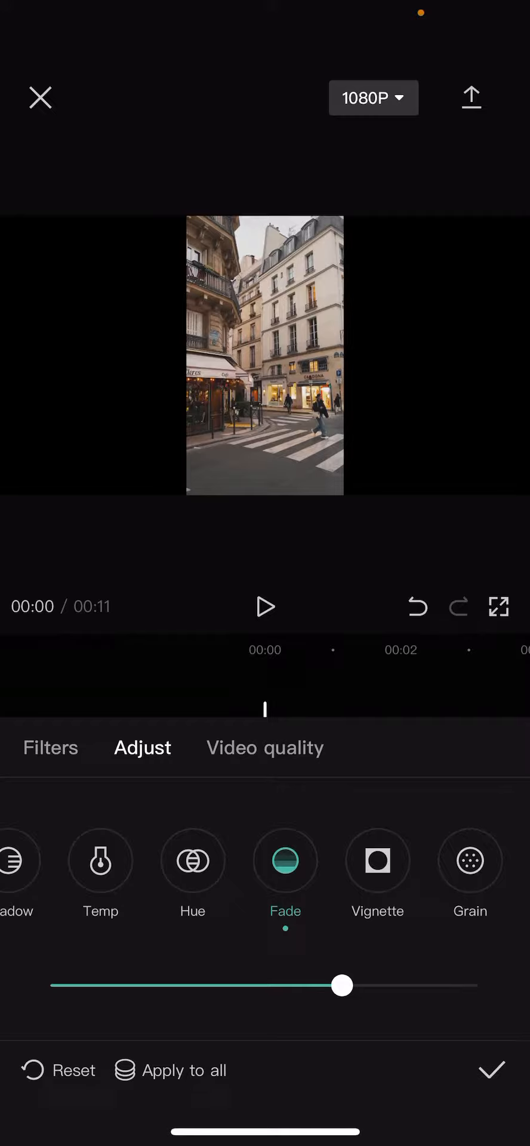
drag(342, 985, 383, 986)
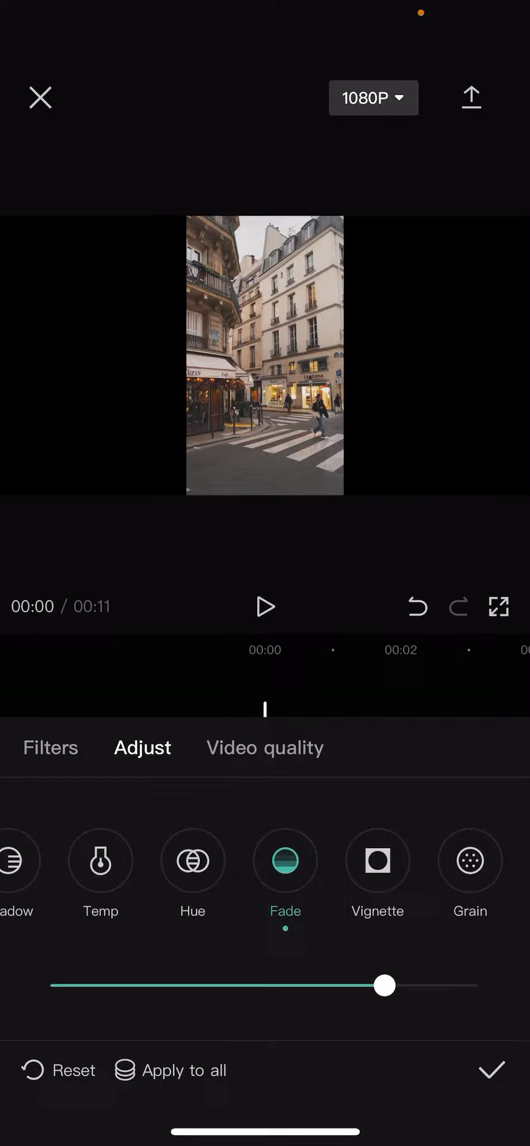
drag(384, 985, 50, 986)
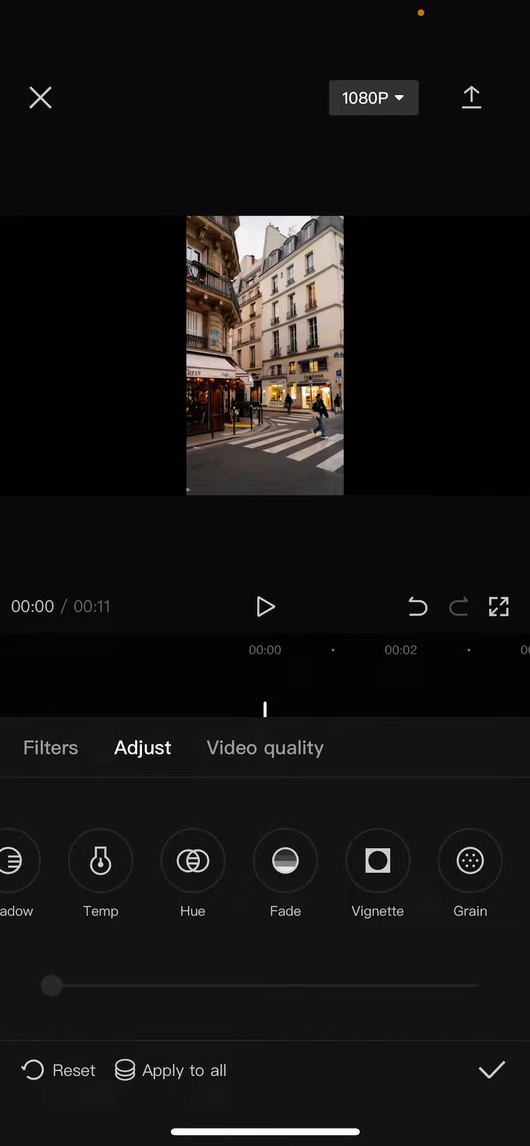